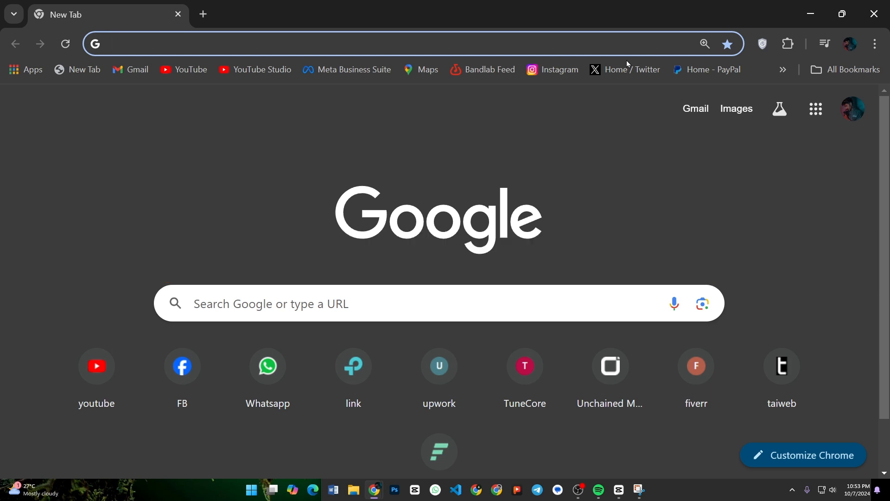
Step: Search Google for 'numerade' from the new tab's address bar
type("nu")
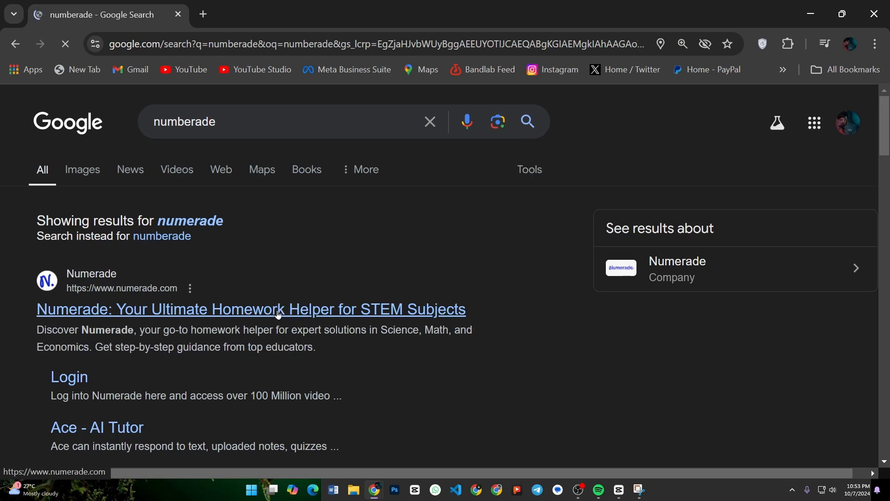
Step: Open the Numerade homepage from the results and log in to the account
left_click(269, 309)
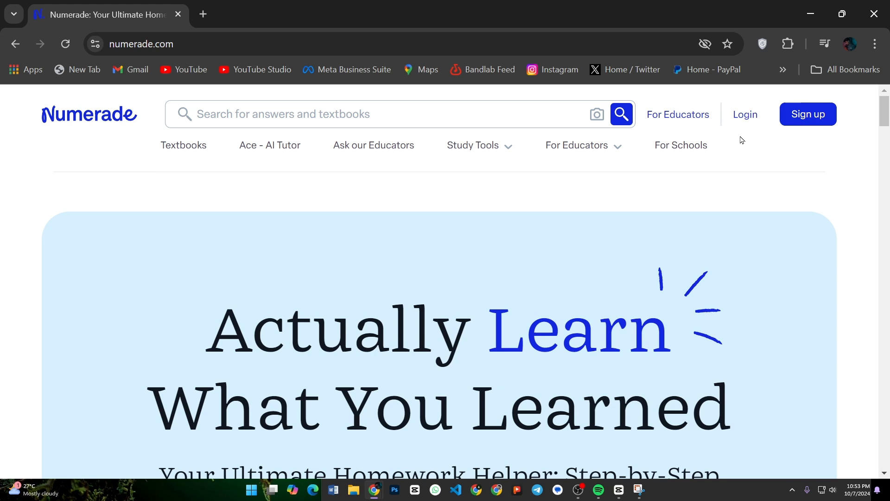
left_click(745, 114)
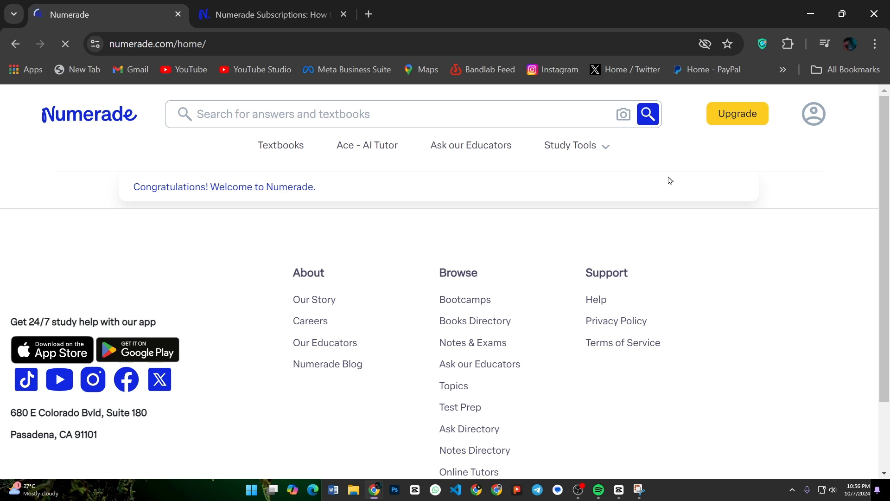
mouse_move(807, 149)
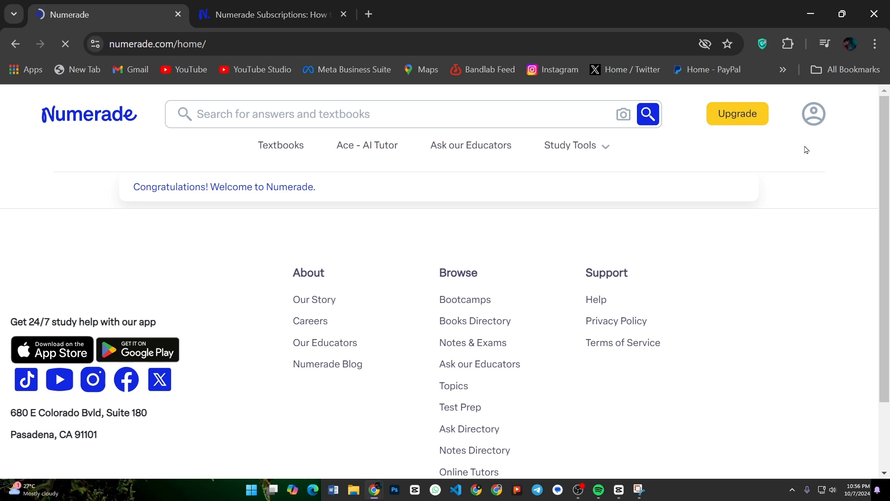
Step: Go to Billing from the profile menu and scroll to the $0/month free plan
left_click(814, 113)
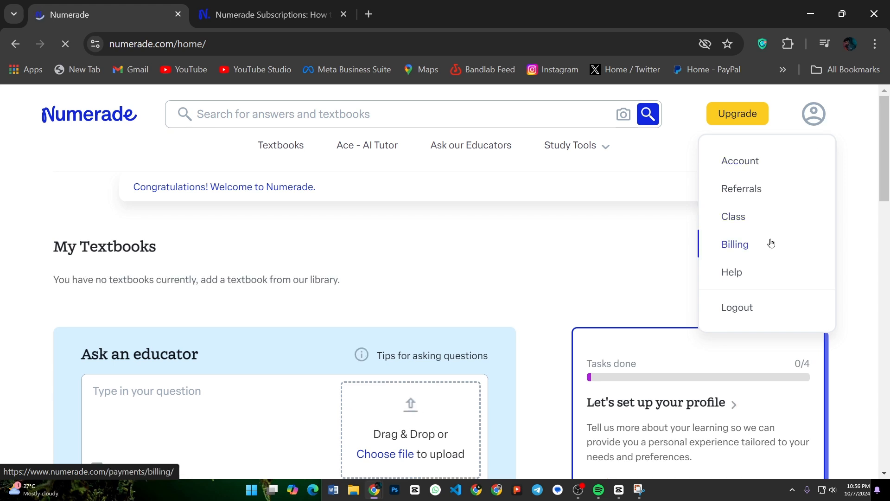
left_click(735, 243)
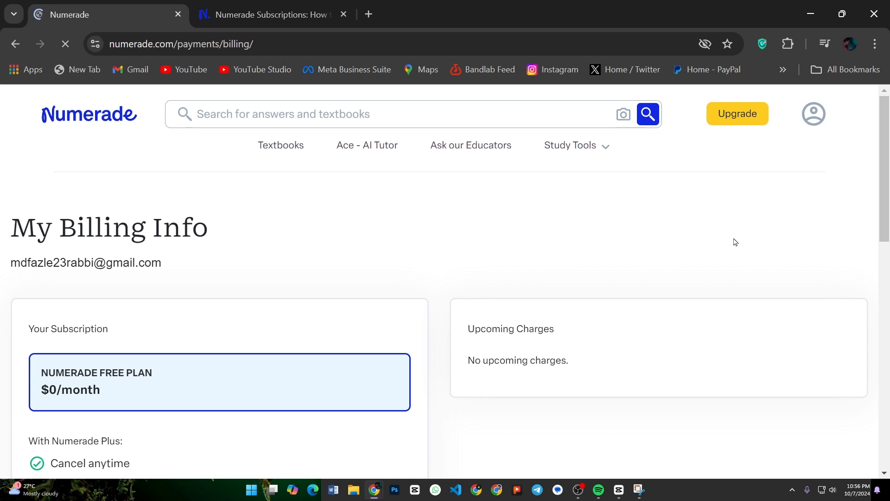
scroll("down", 3)
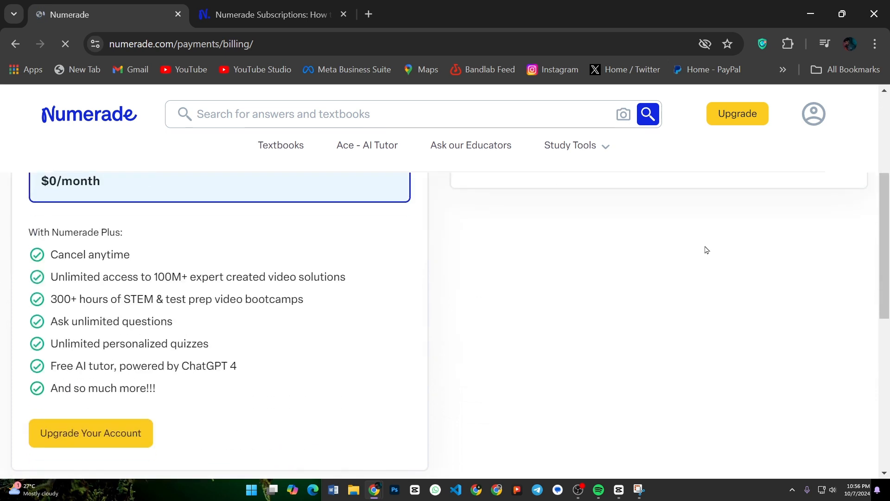
scroll("down", 3)
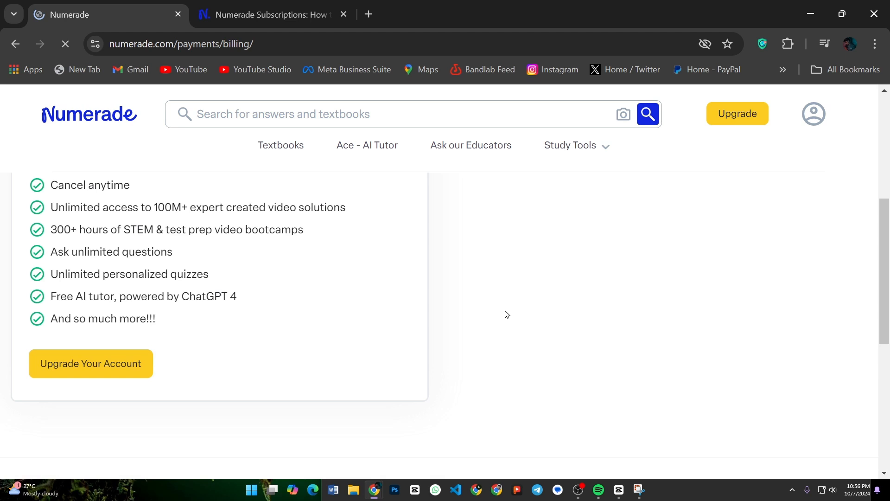